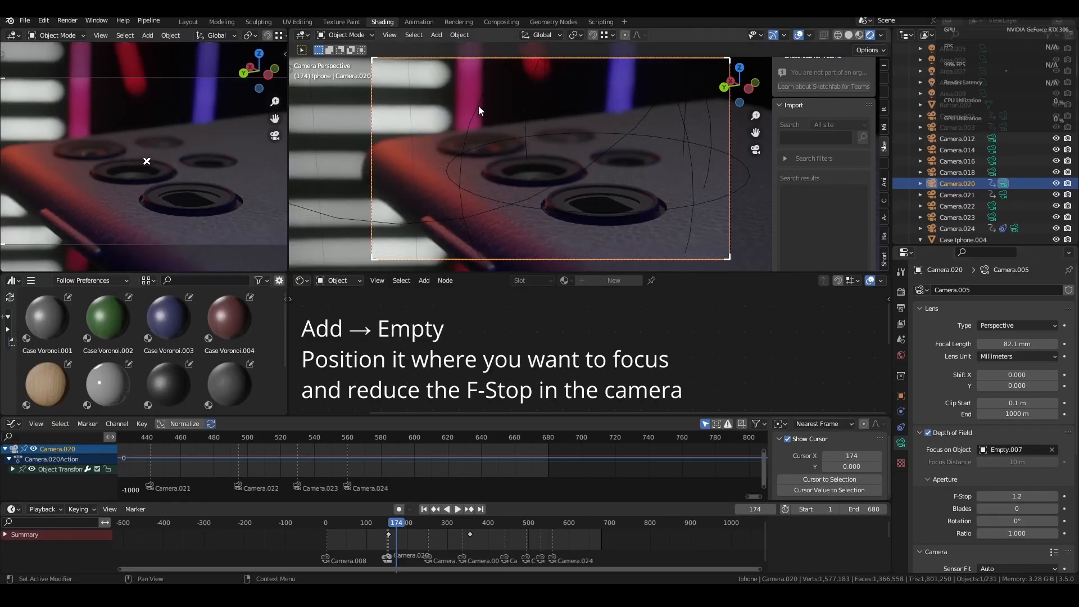
{"action": "mouse_move", "coordinate": [541, 157]}
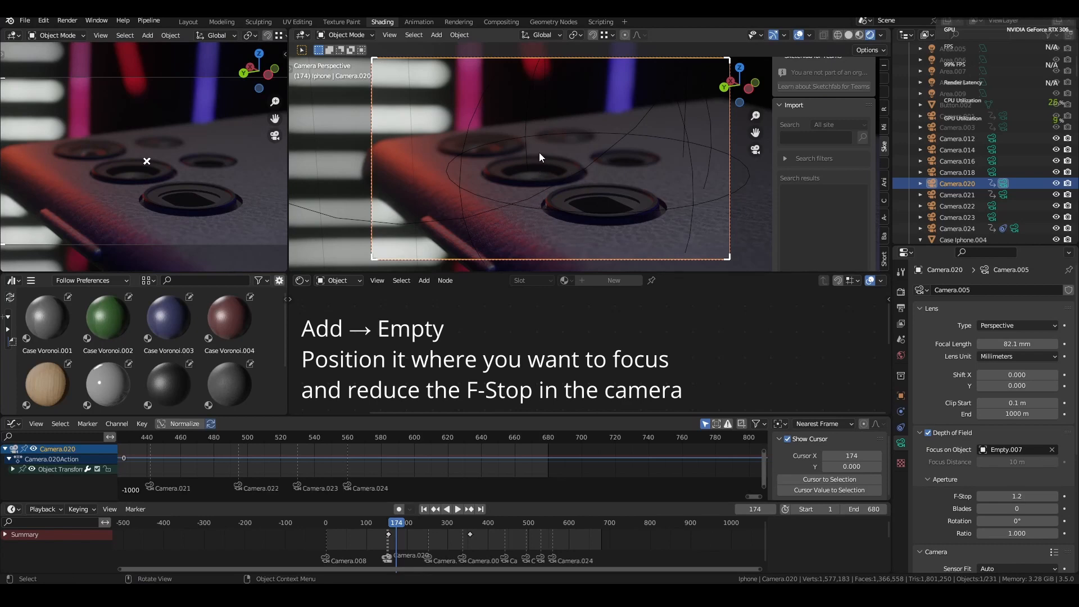